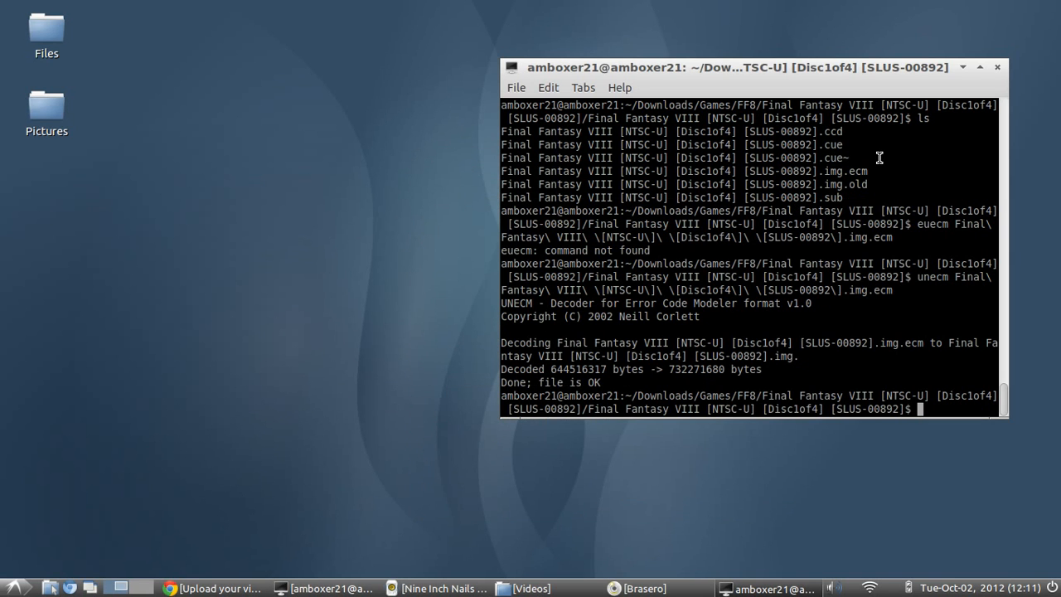
Replace the old terminal with a new LXTerminal window at the home directory.
text(e)
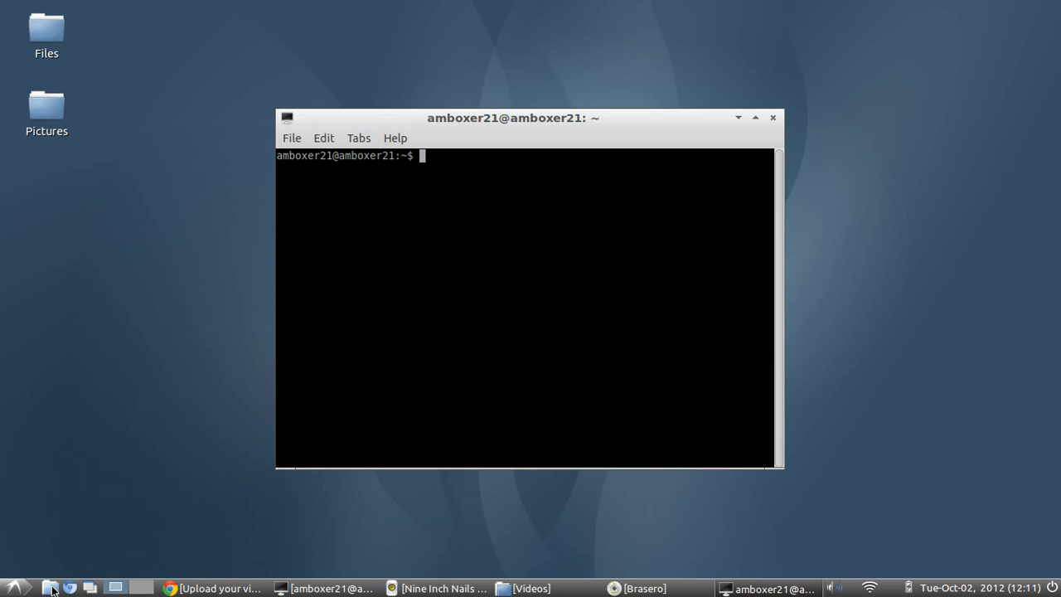
Browse PCManFM to Downloads/Games/FF7 to show the Final Fantasy VII disc files.
click(51, 588)
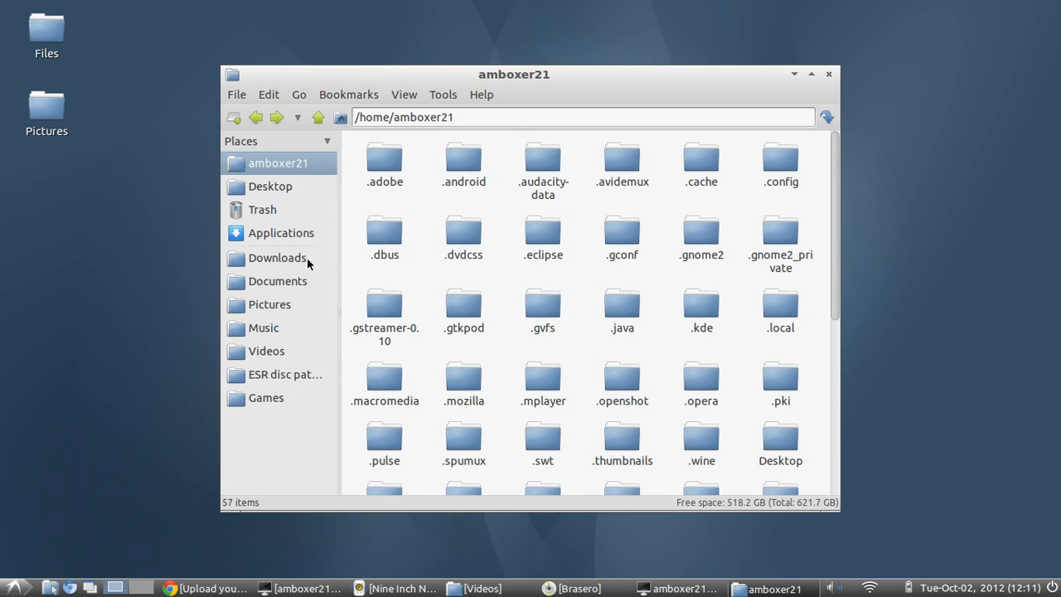
click(277, 258)
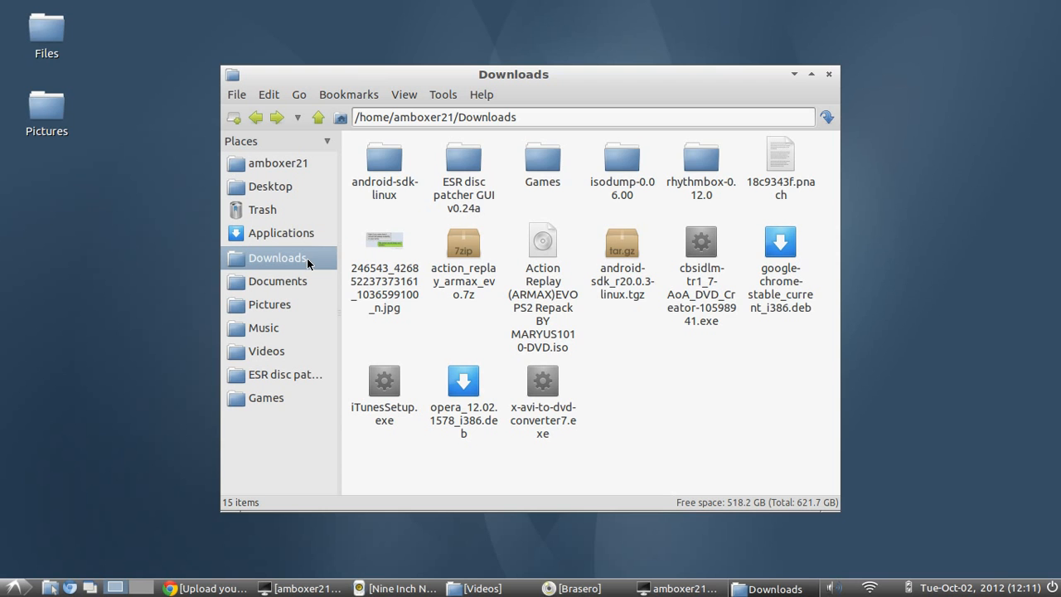
mouse_move(317, 269)
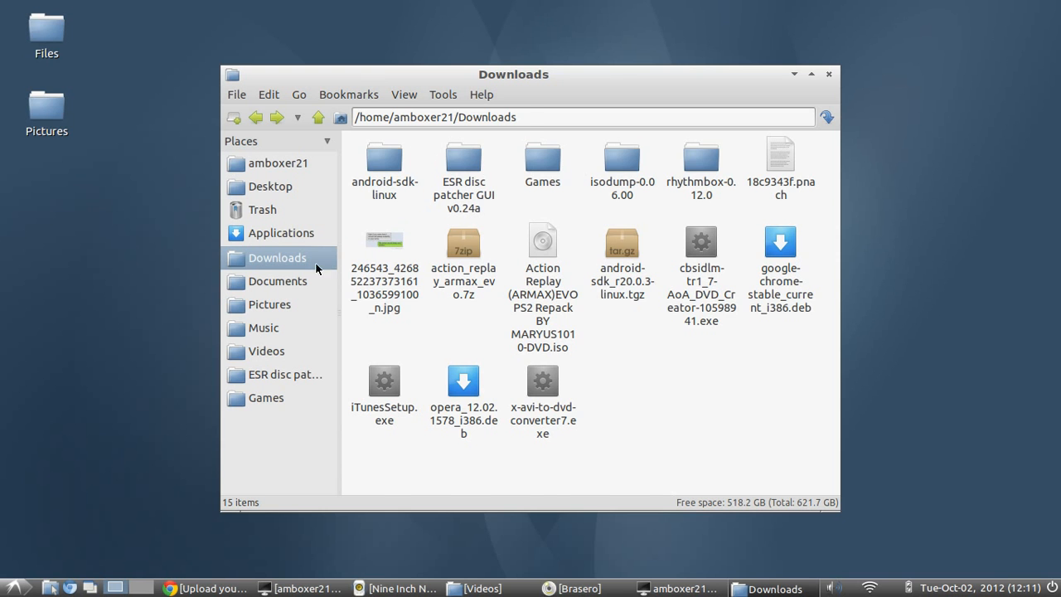
click(277, 281)
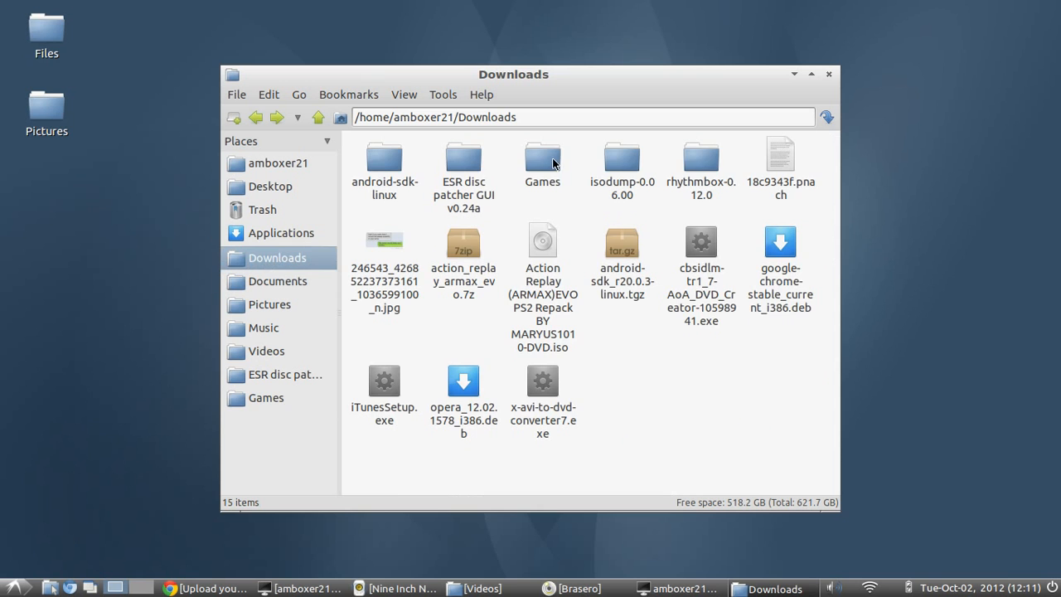
double_click(542, 159)
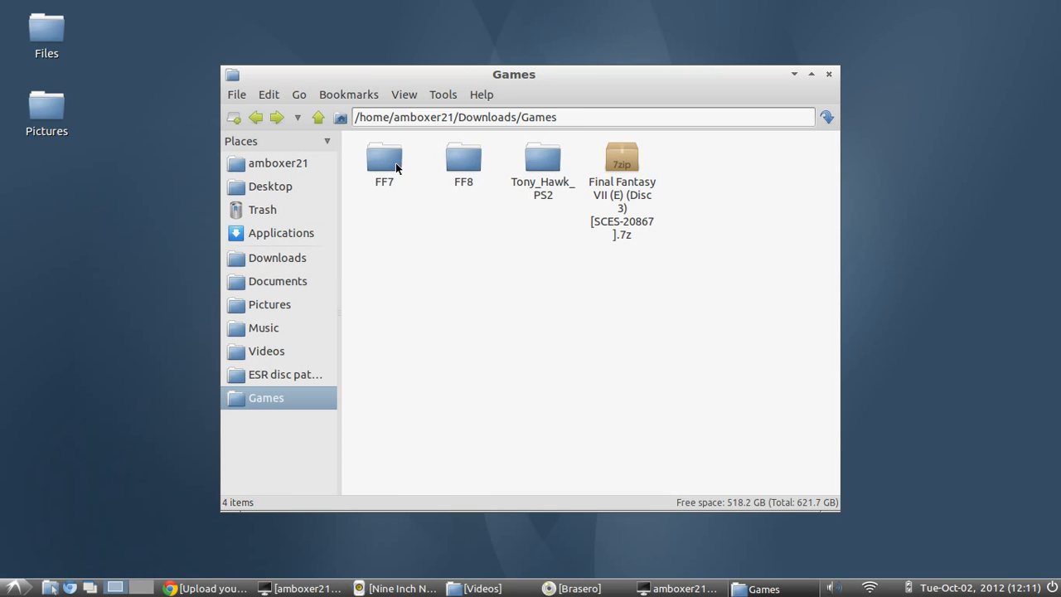
double_click(384, 158)
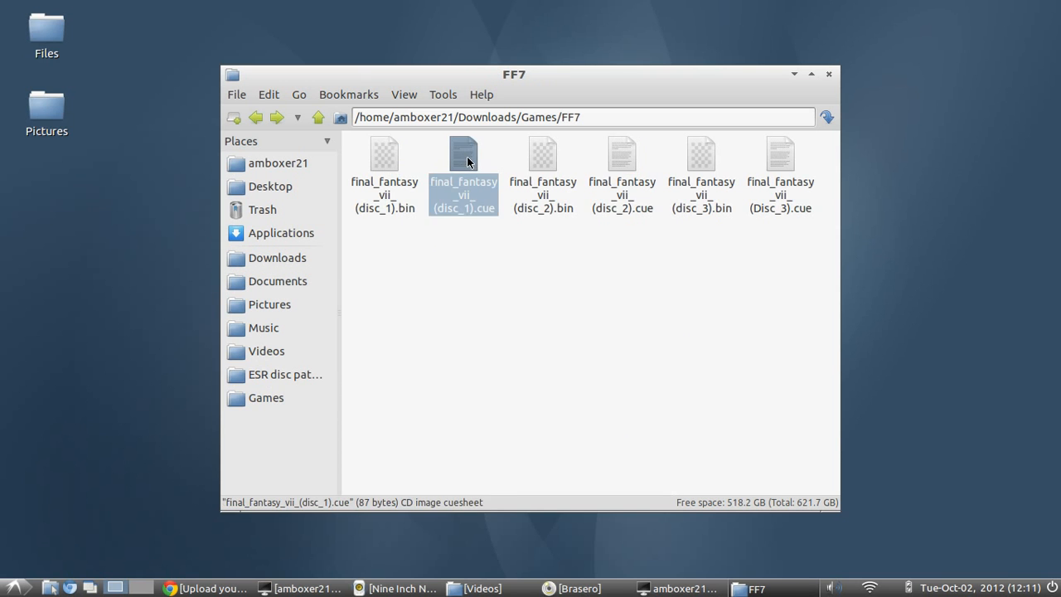
double_click(464, 162)
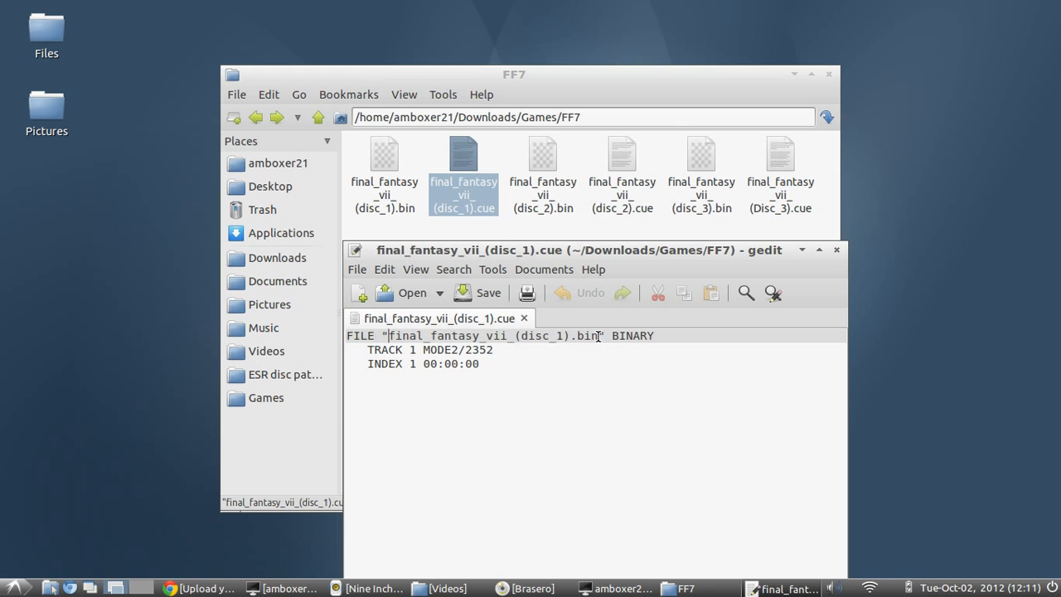
drag(390, 336, 599, 336)
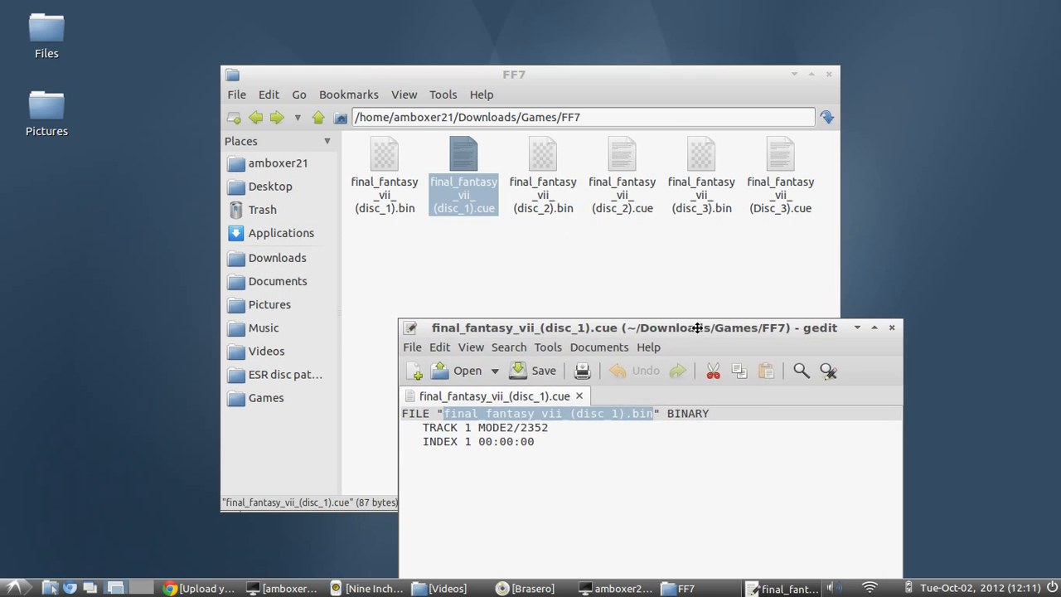
mouse_move(464, 236)
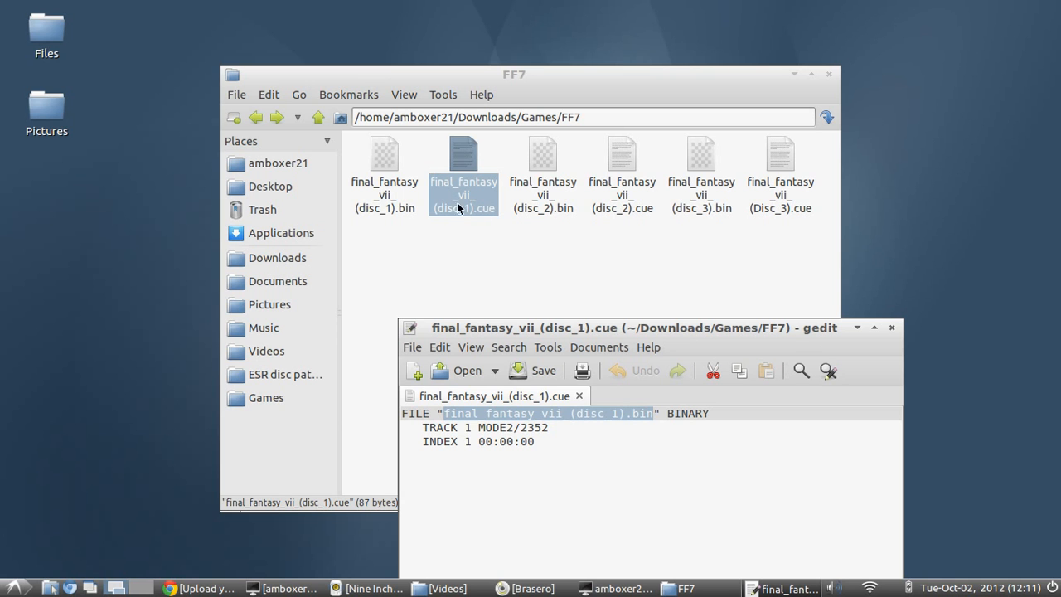
mouse_move(489, 217)
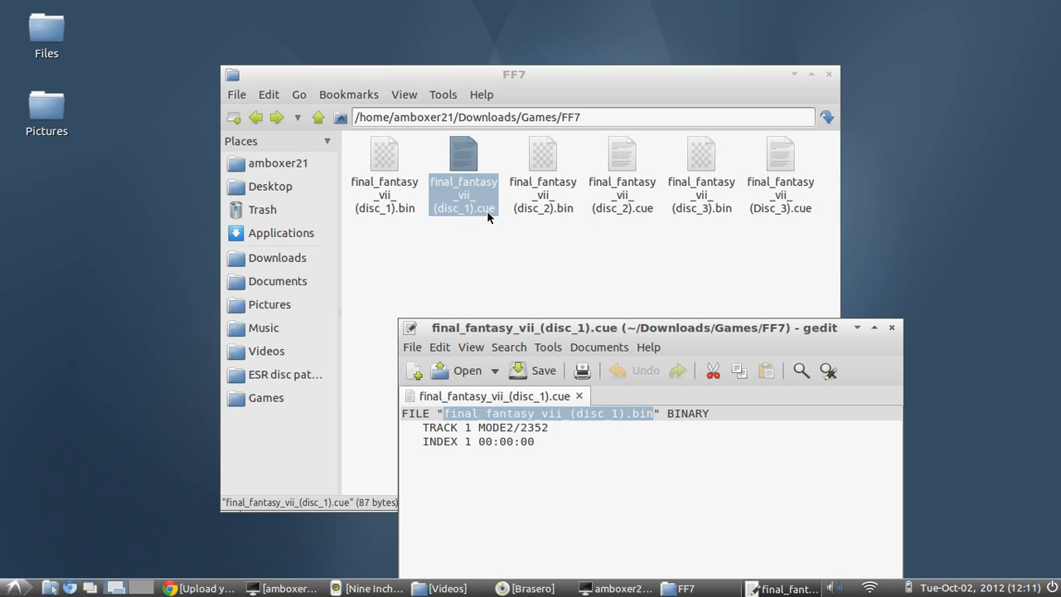
mouse_move(405, 267)
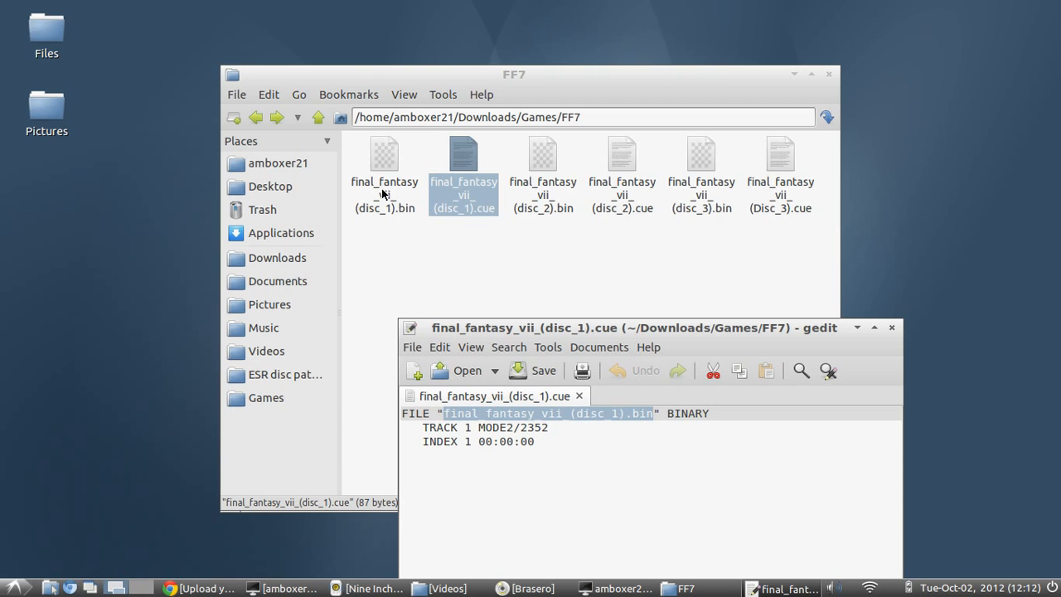
mouse_move(699, 326)
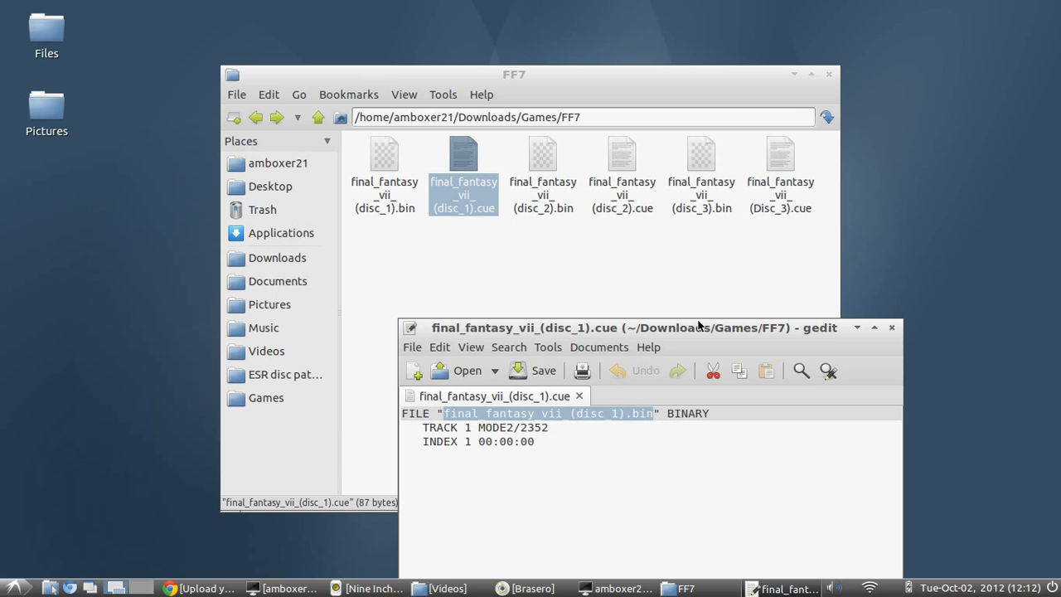
mouse_move(798, 325)
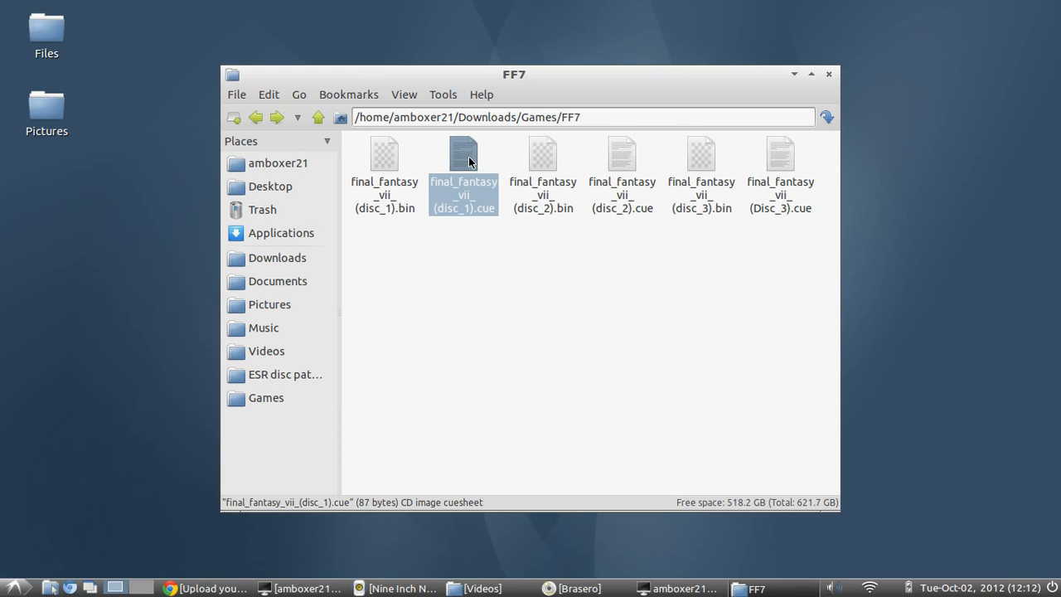
Move the existing disc 2 cue file to the trash.
click(622, 153)
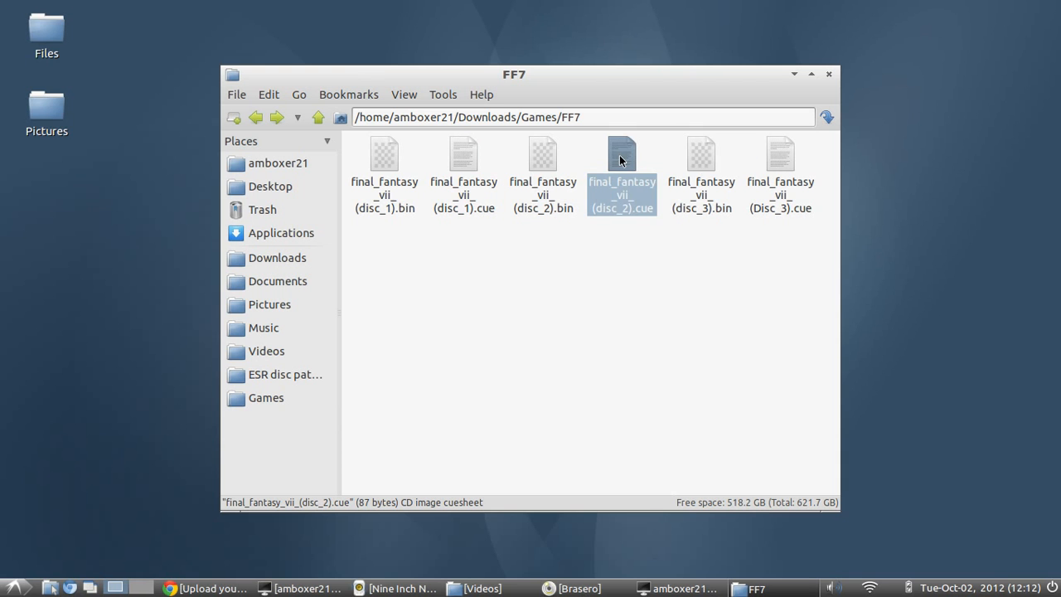
key(Delete)
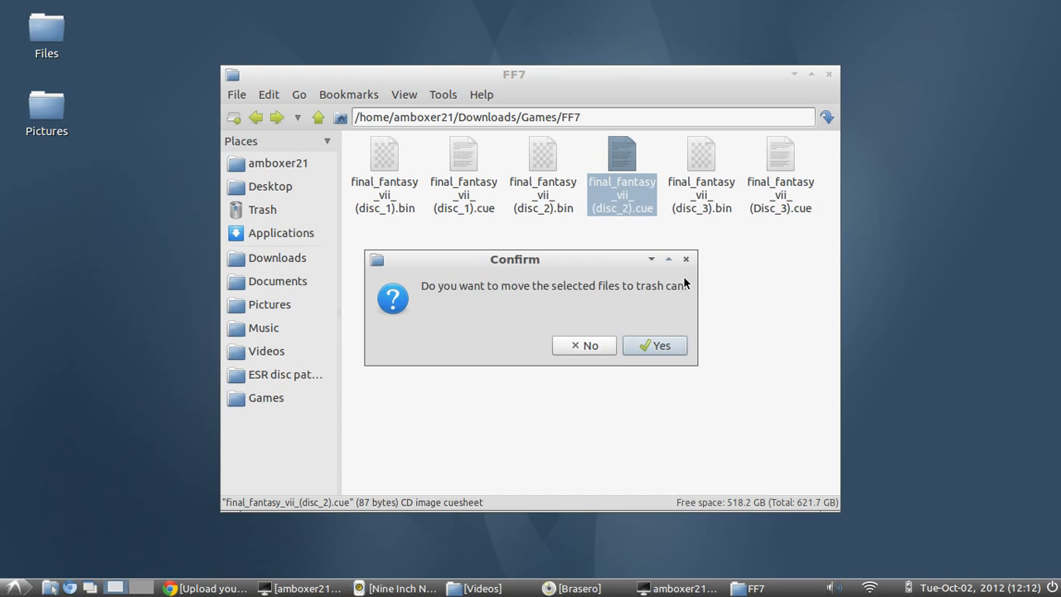
click(655, 345)
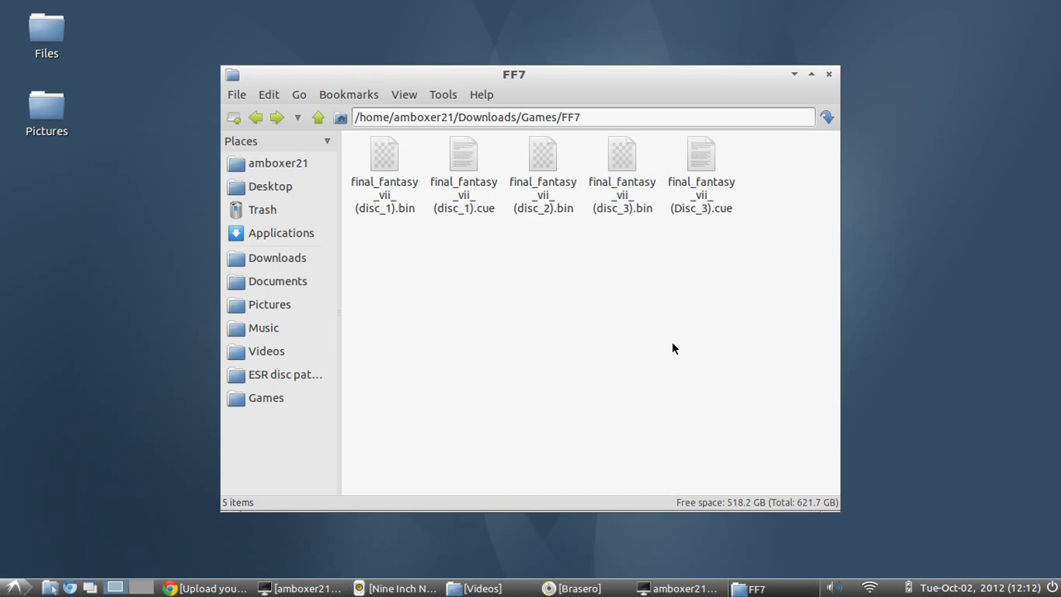
right_click(674, 348)
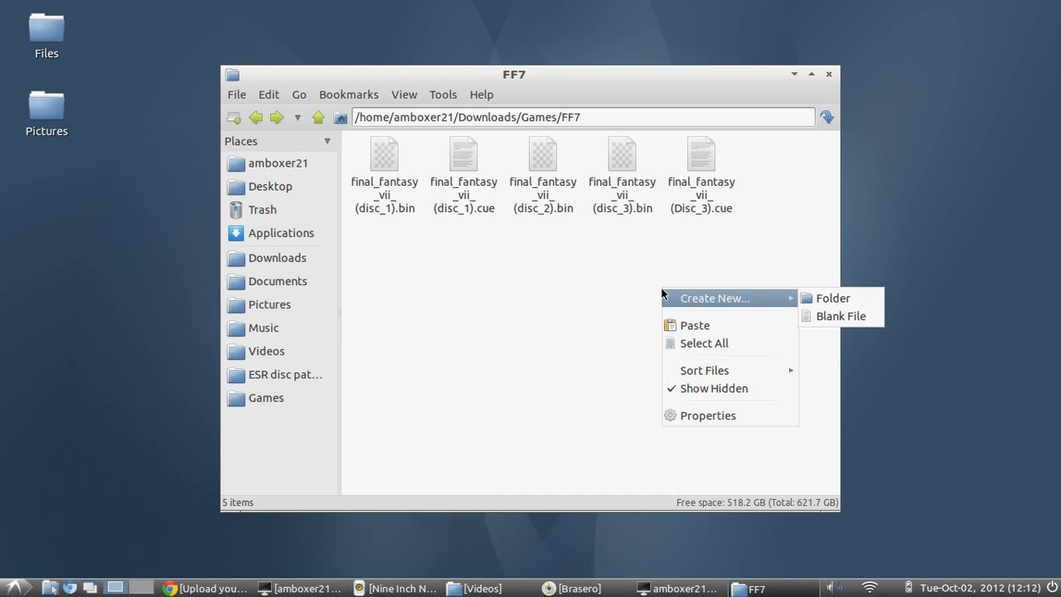
click(840, 316)
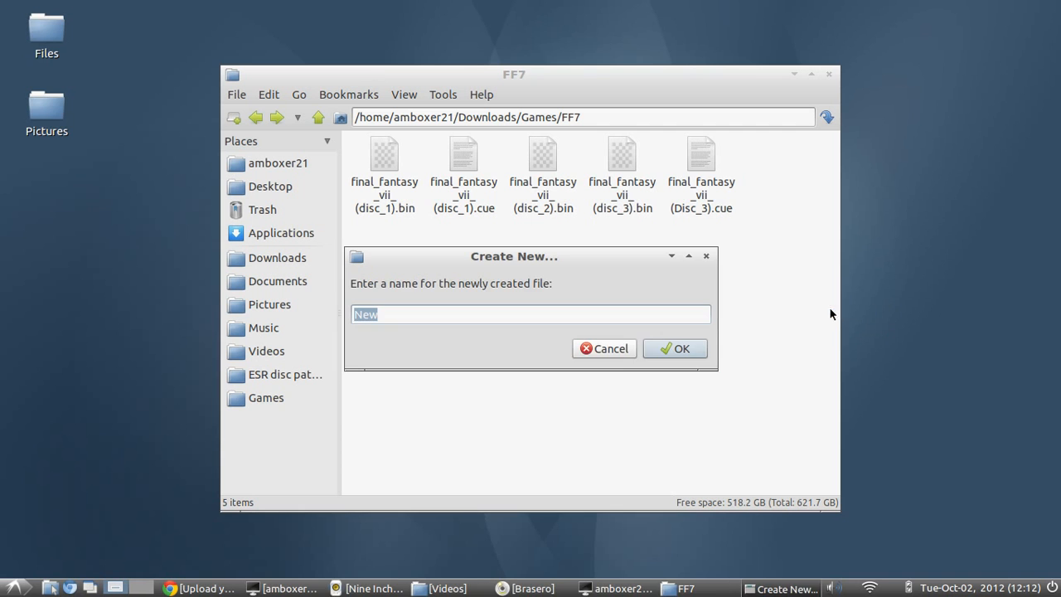
click(604, 348)
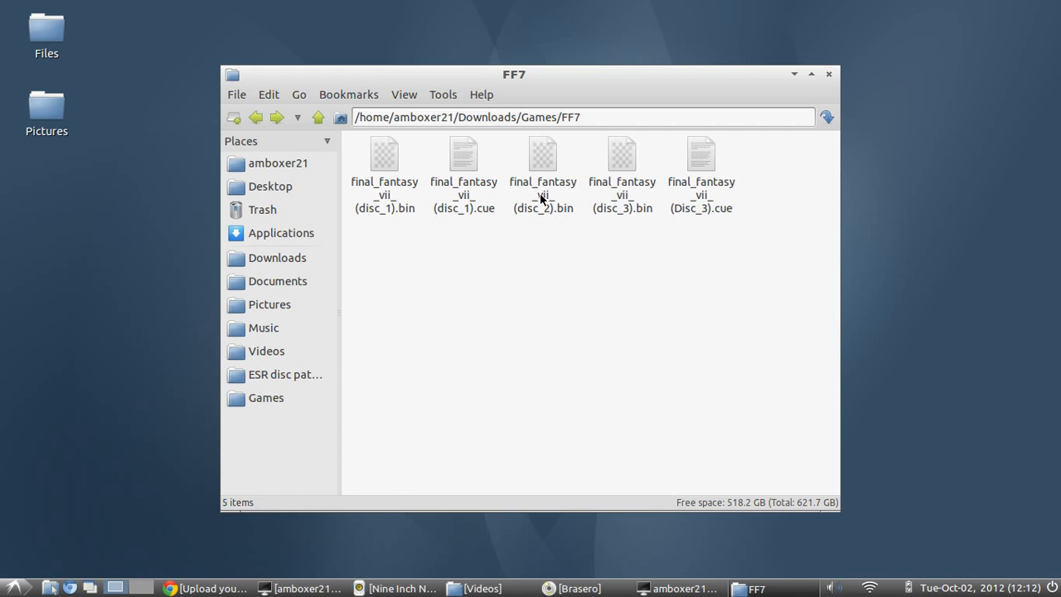
Check the disc_2.bin name, then create the empty file final_fantasy_vii_(disc_2).cue.
right_click(542, 153)
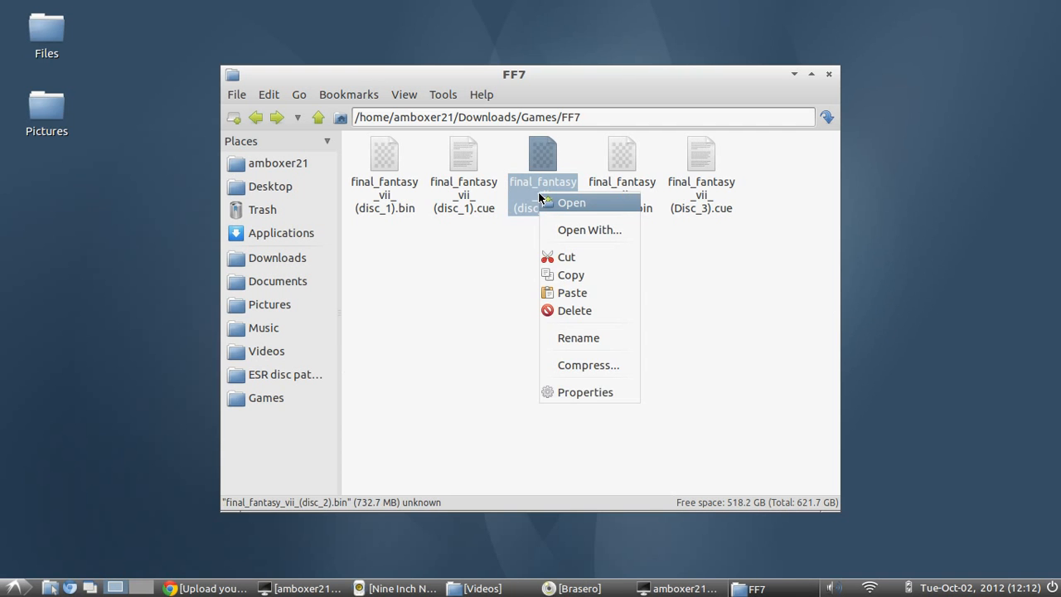
mouse_move(578, 337)
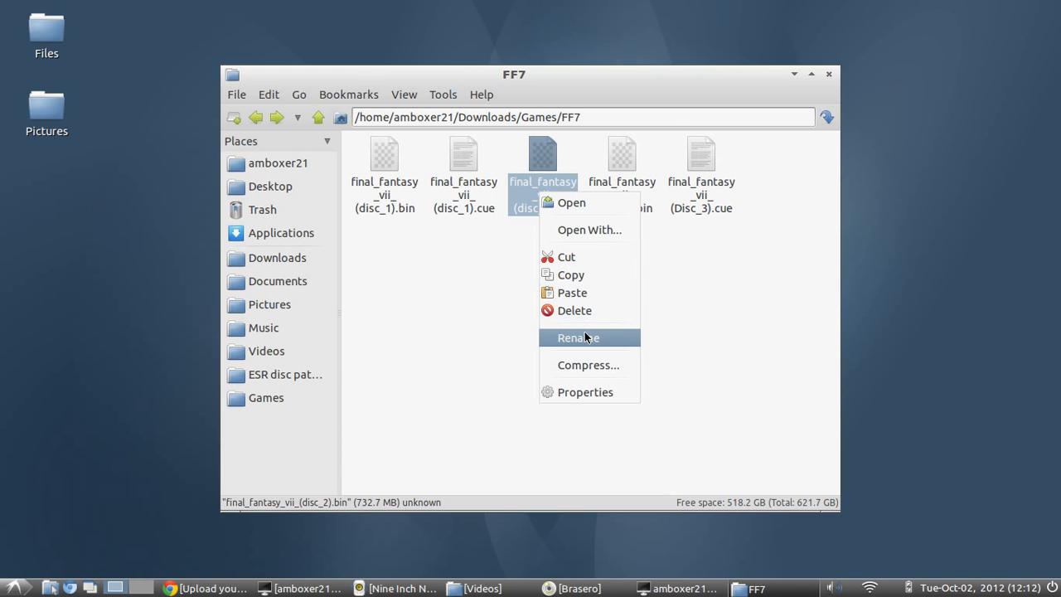
click(578, 338)
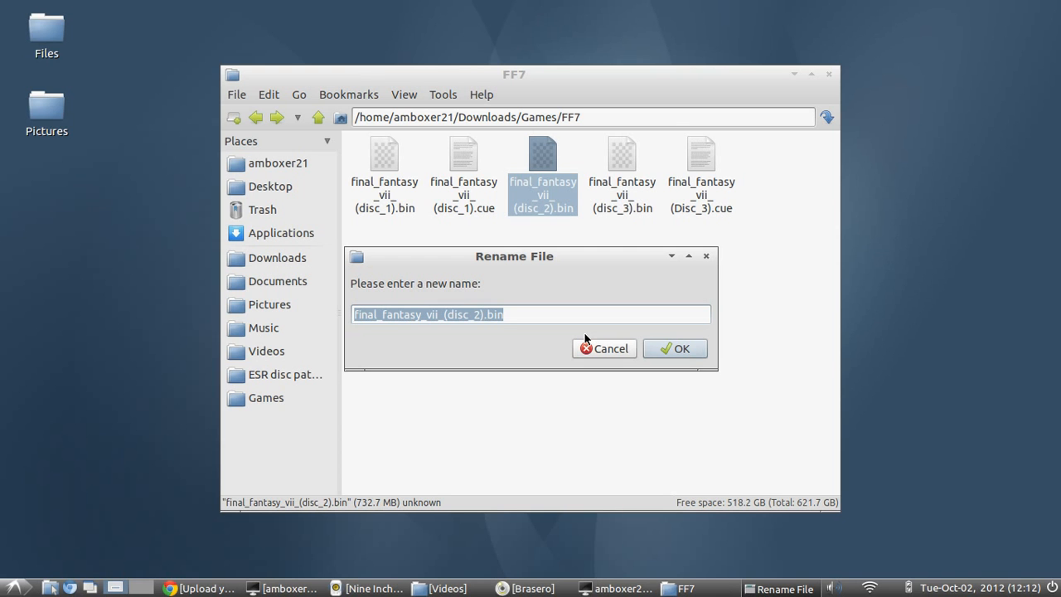
click(605, 347)
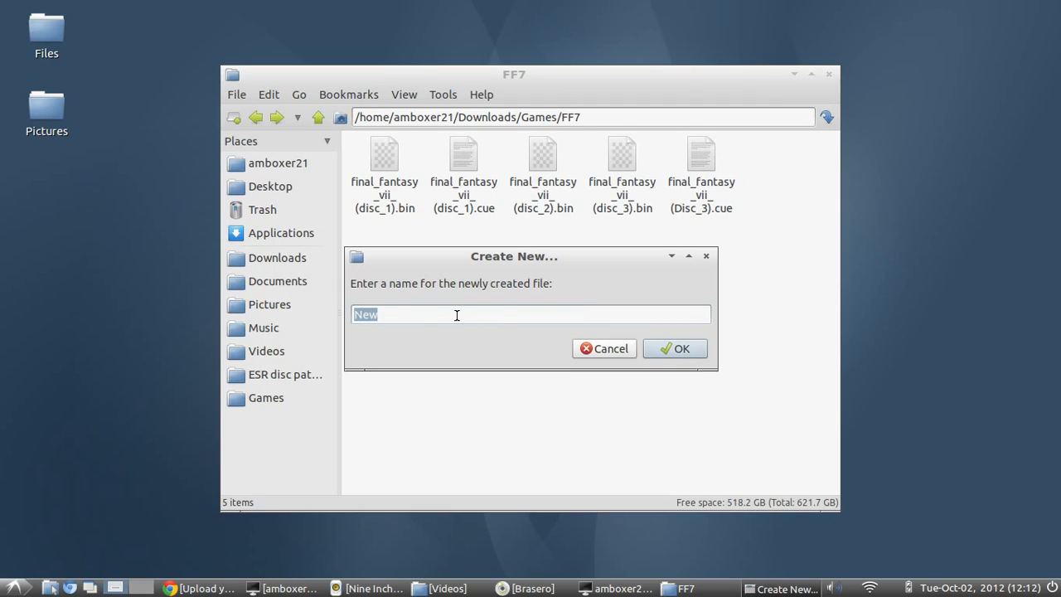
text(final_fantasy_vii_(disc_2).bin)
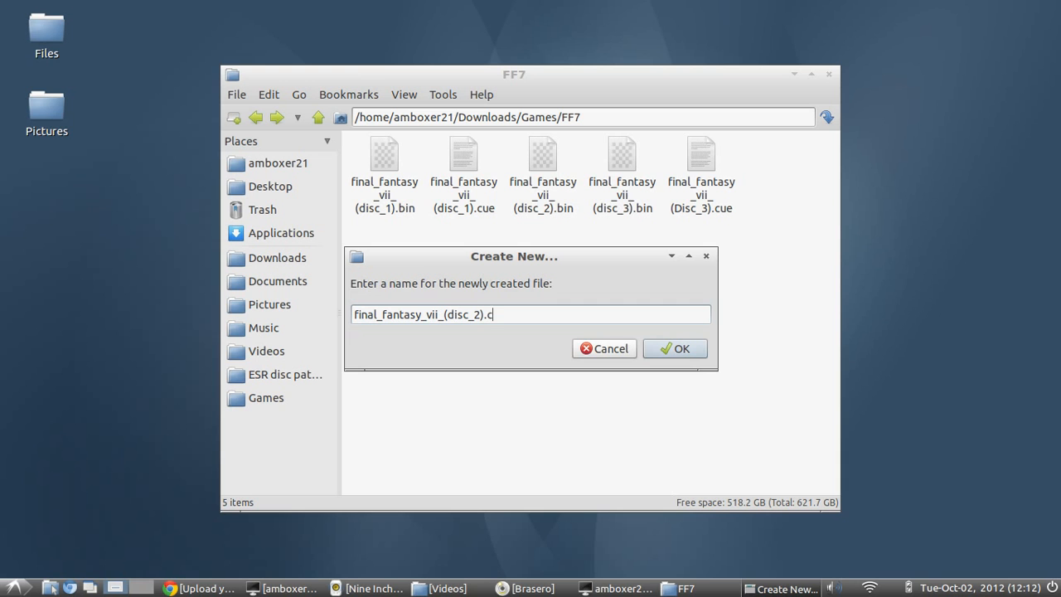
click(675, 348)
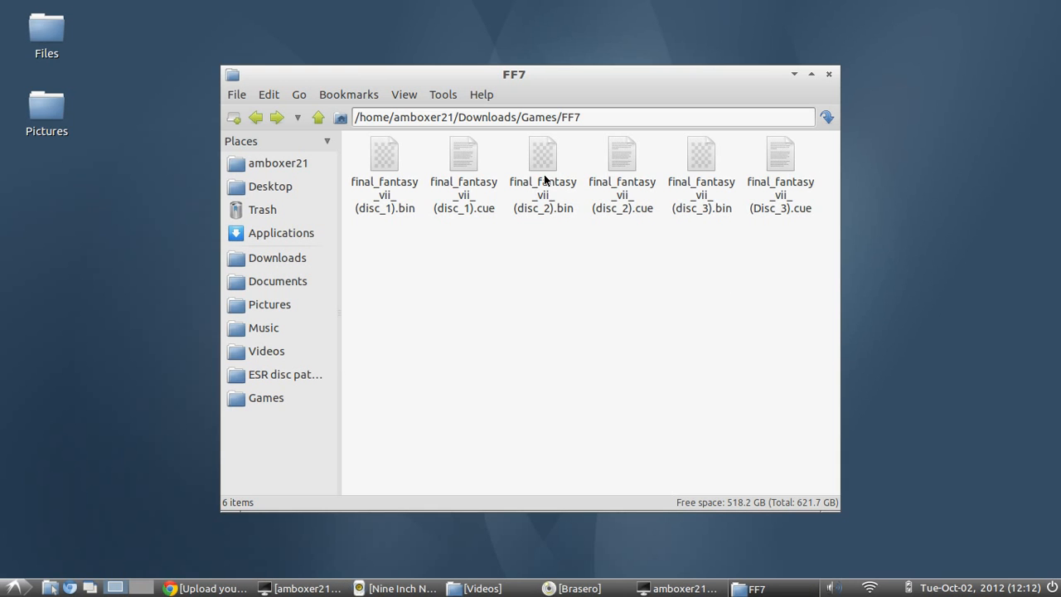
mouse_move(624, 166)
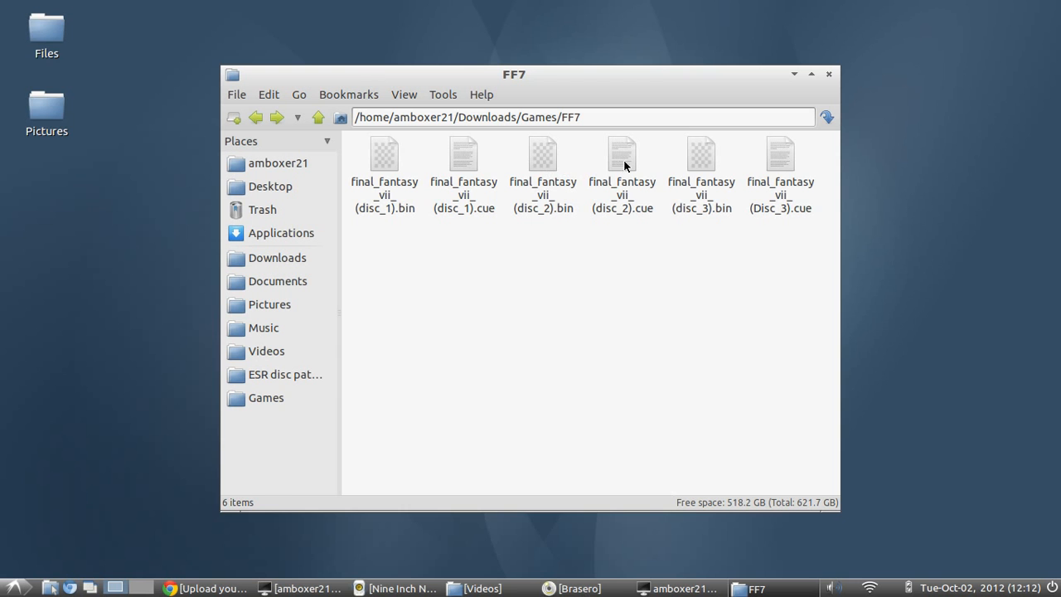
Open final_fantasy_vii_(disc_2).cue in gedit and confirm gedit as its Open with application.
double_click(622, 154)
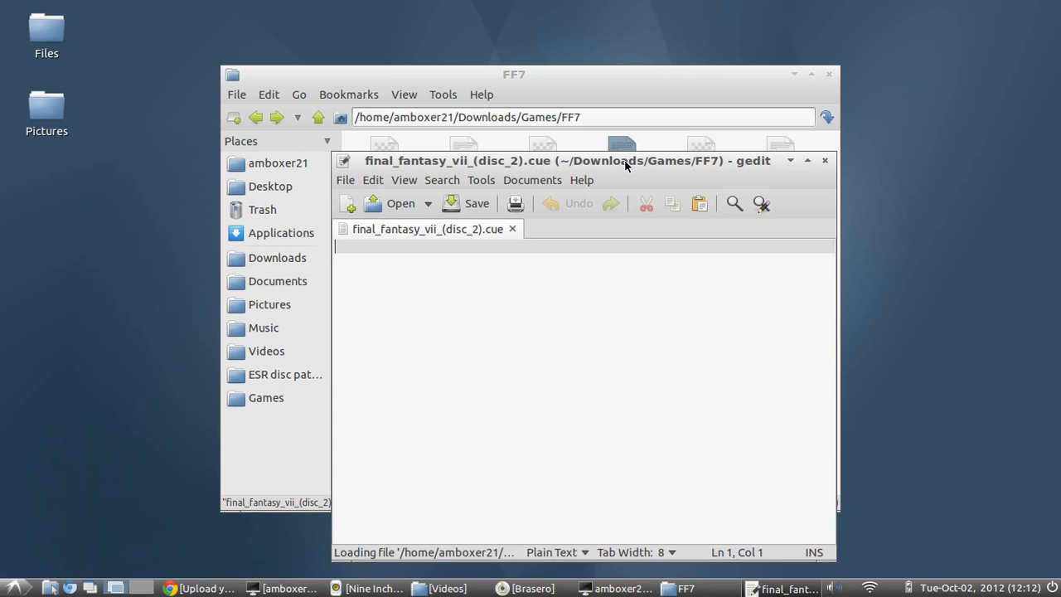
drag(627, 166, 595, 186)
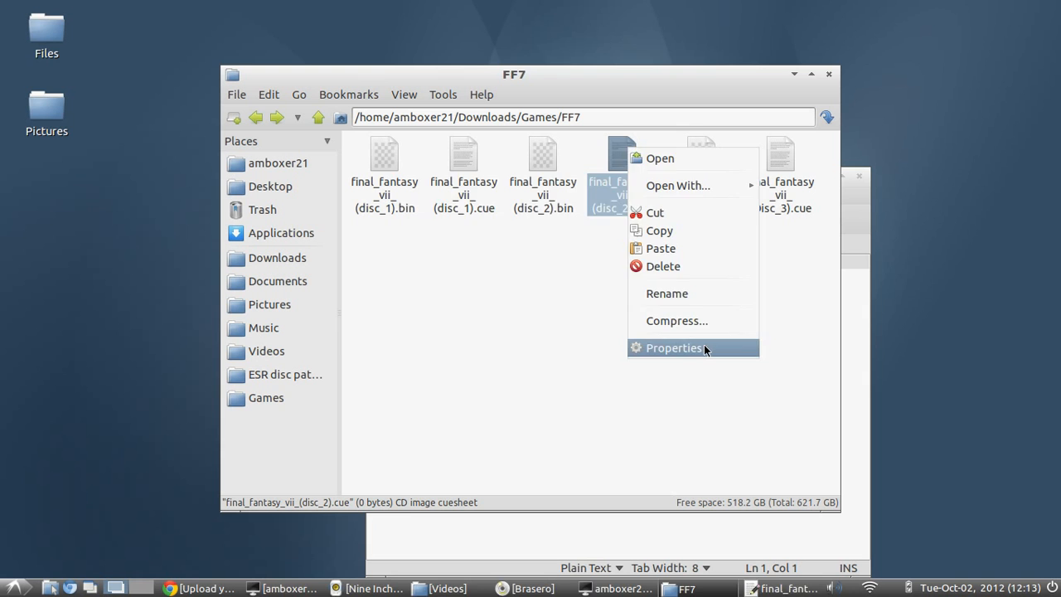
click(674, 348)
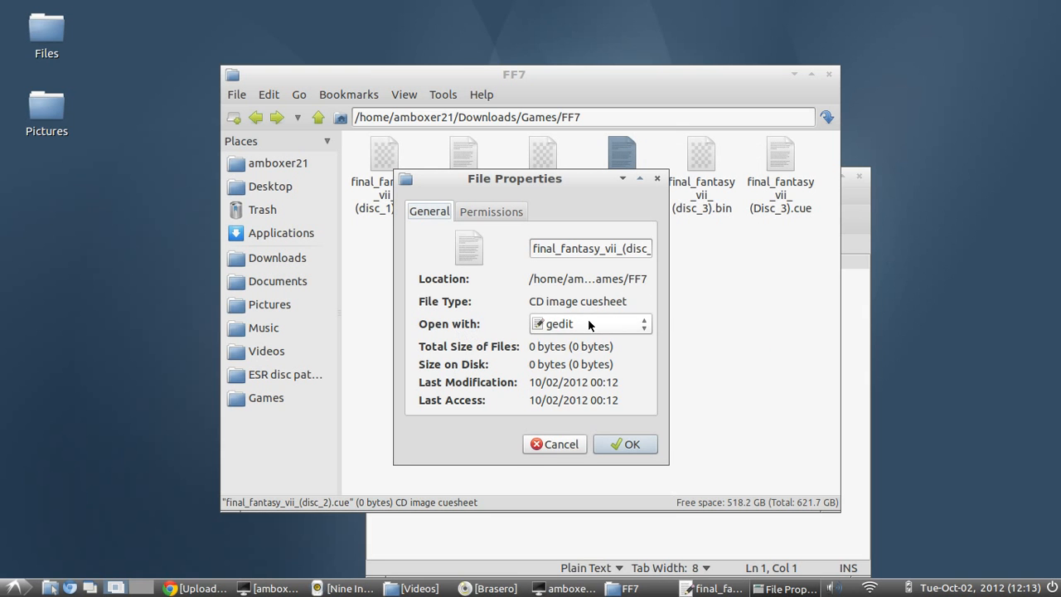
click(589, 324)
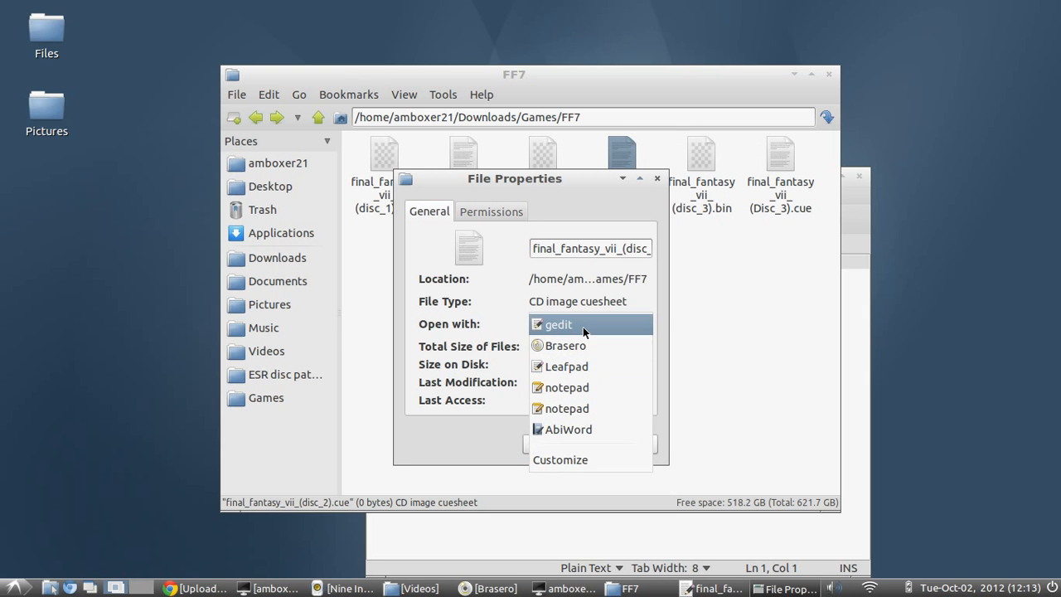
click(559, 324)
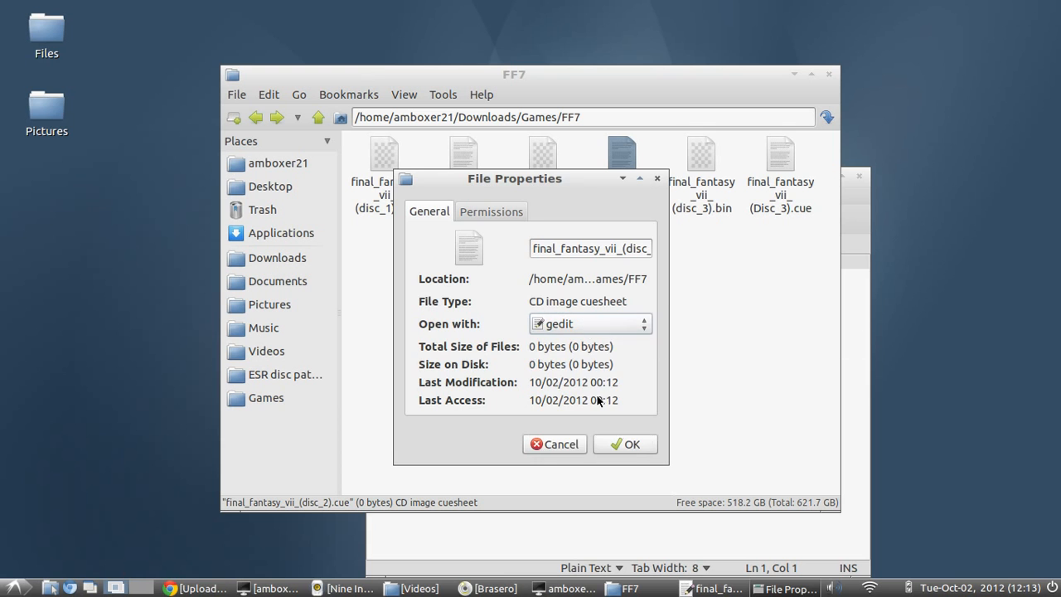
click(555, 444)
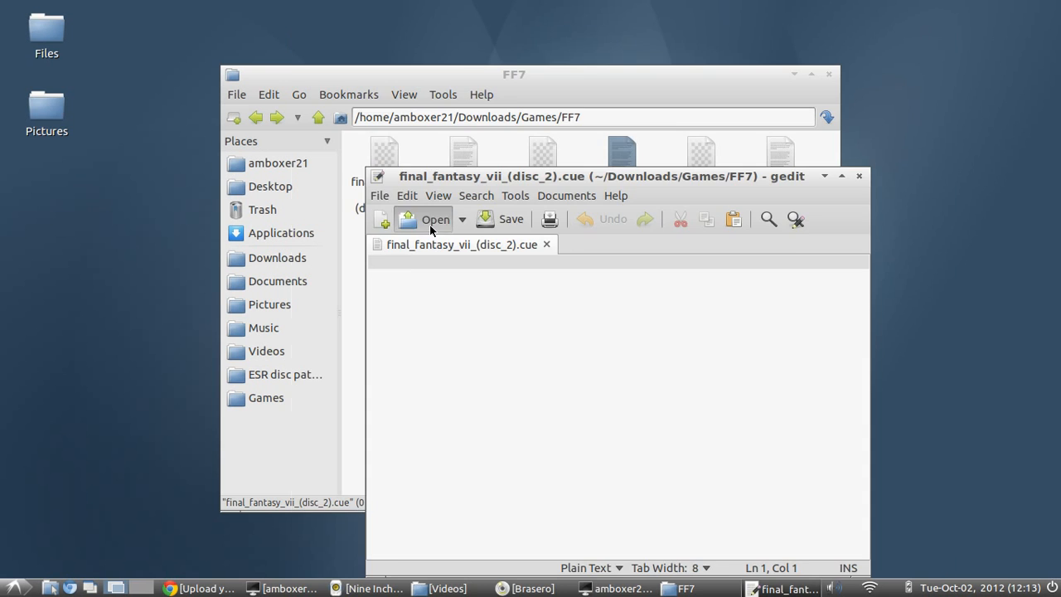
Copy the Disc_3 cue's FILE "final_fantasy_vii_(disc_3).bin" BINARY lines into the disc 2 cue.
click(436, 219)
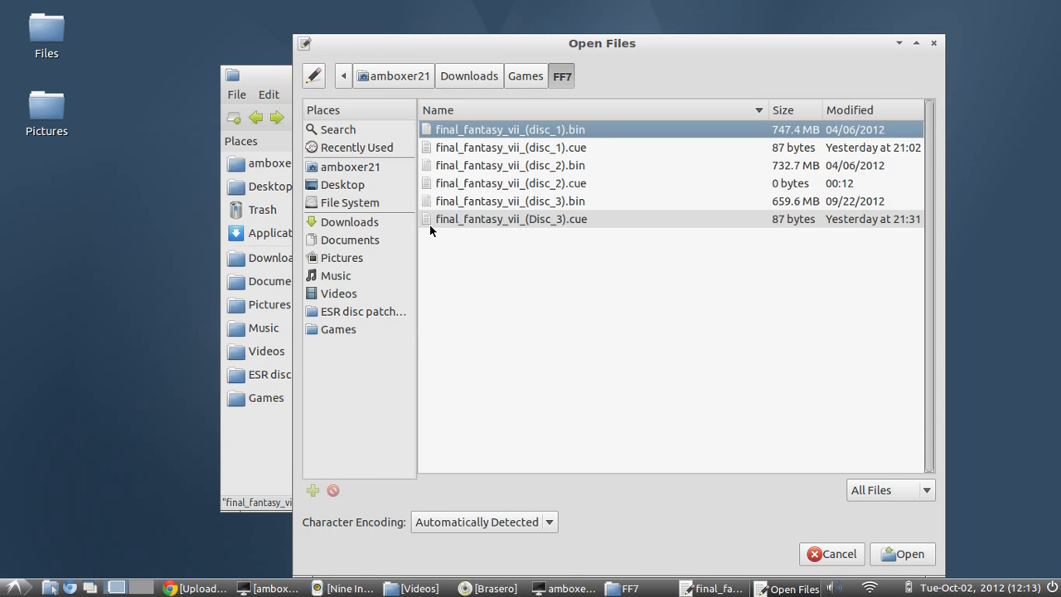
click(903, 554)
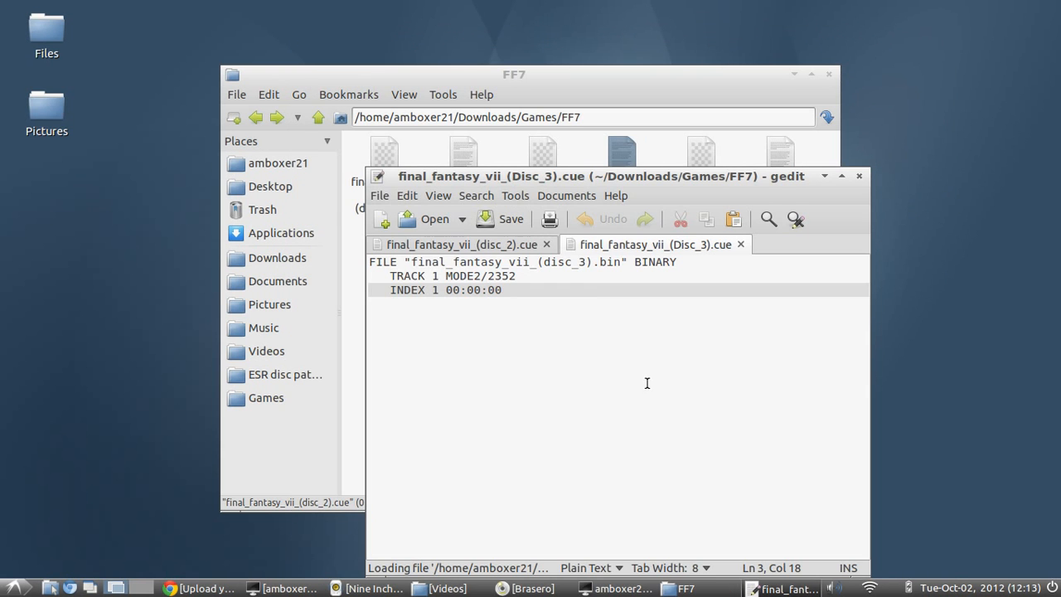
key(ctrl+a)
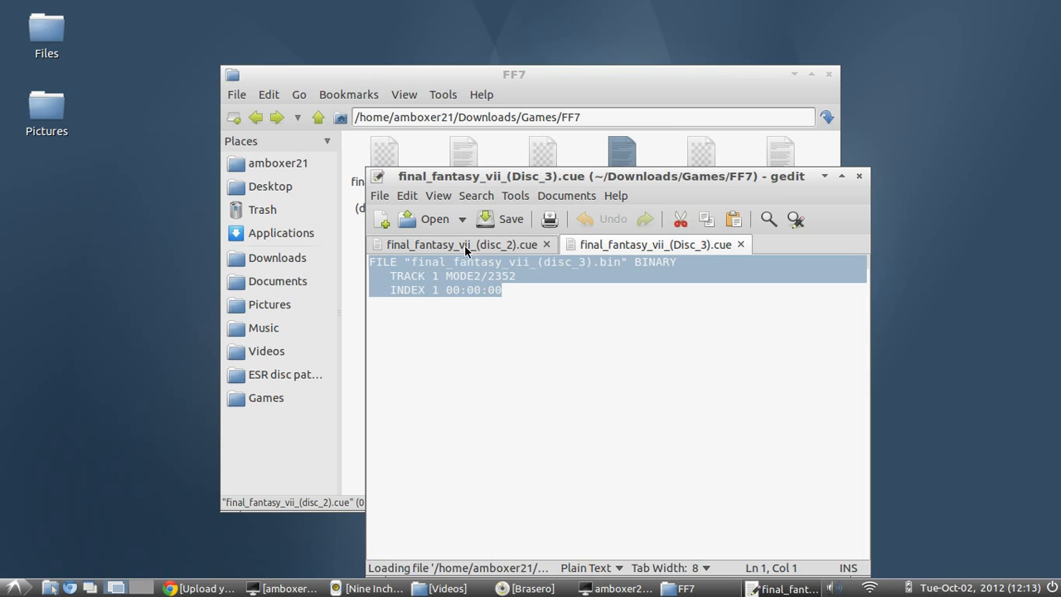
click(458, 243)
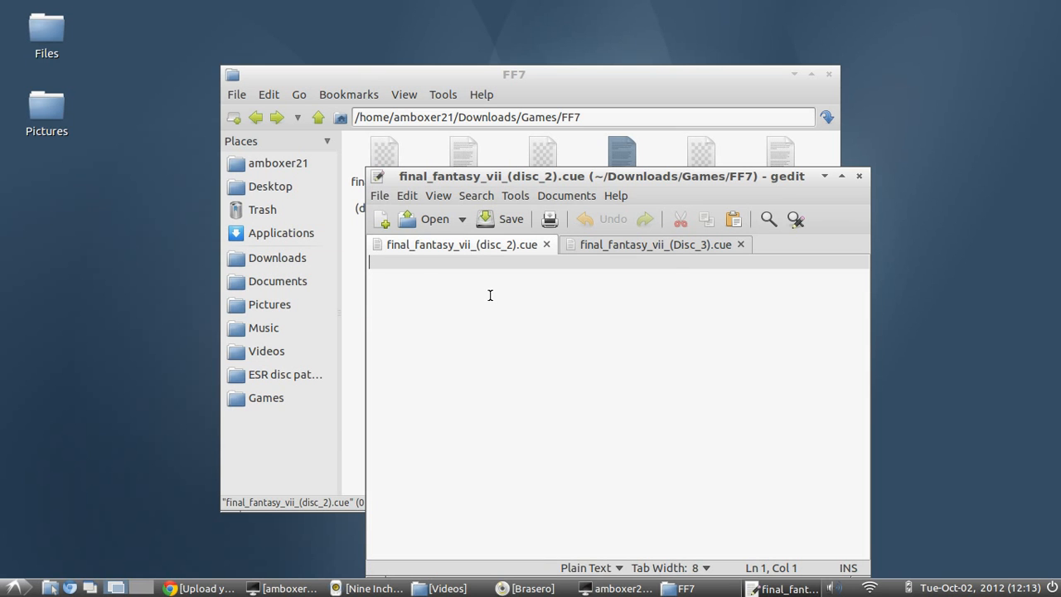
text(FILE "final_fantasy_vii_(disc_3).bin" BINARY)
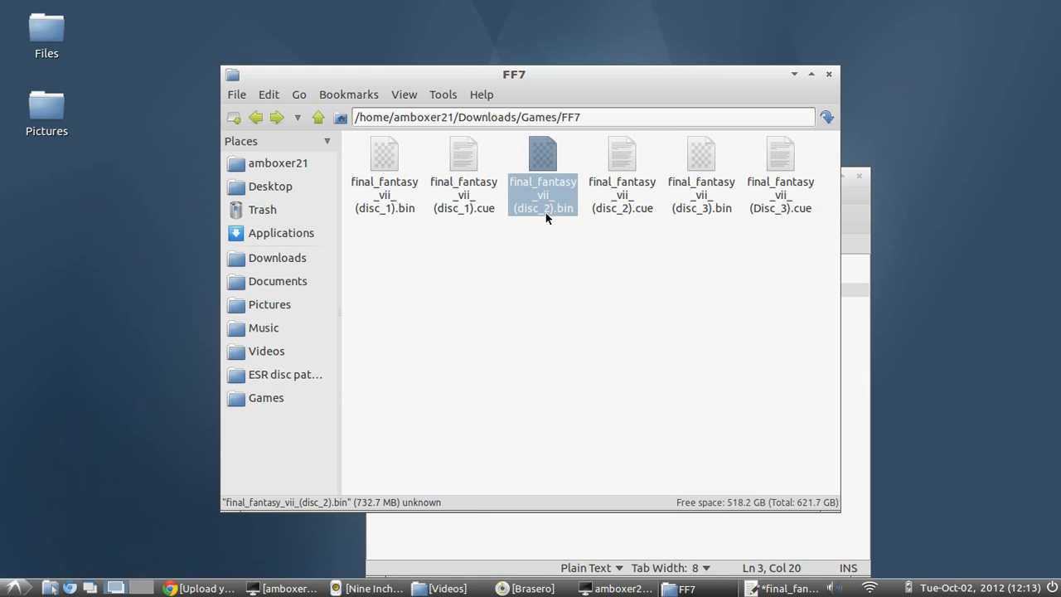
View final_fantasy_vii_(disc_2).bin's full name in the Rename prompt, leaving it unchanged.
right_click(542, 182)
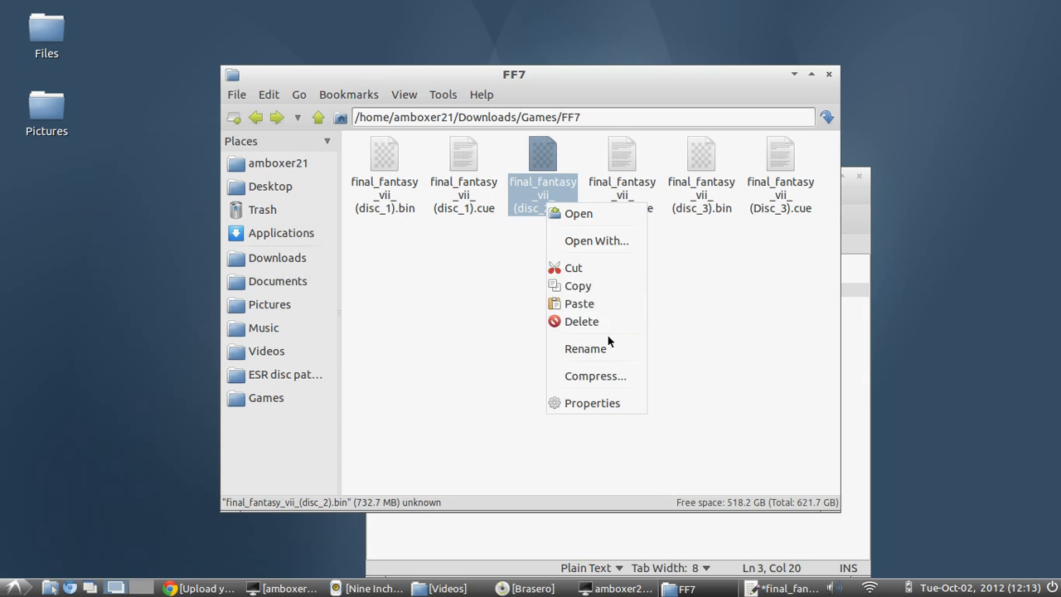
click(585, 348)
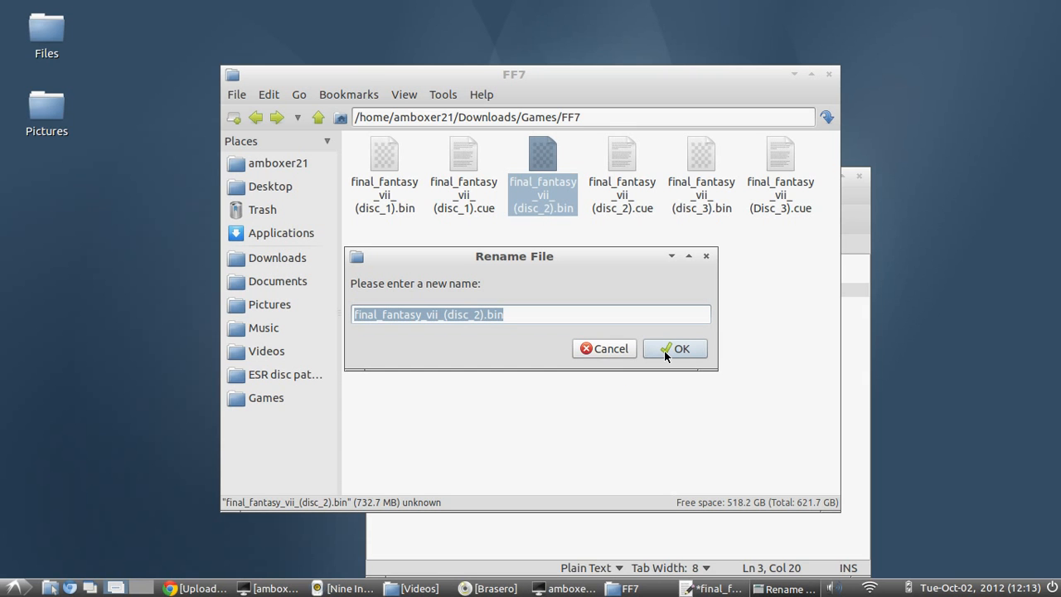
click(675, 348)
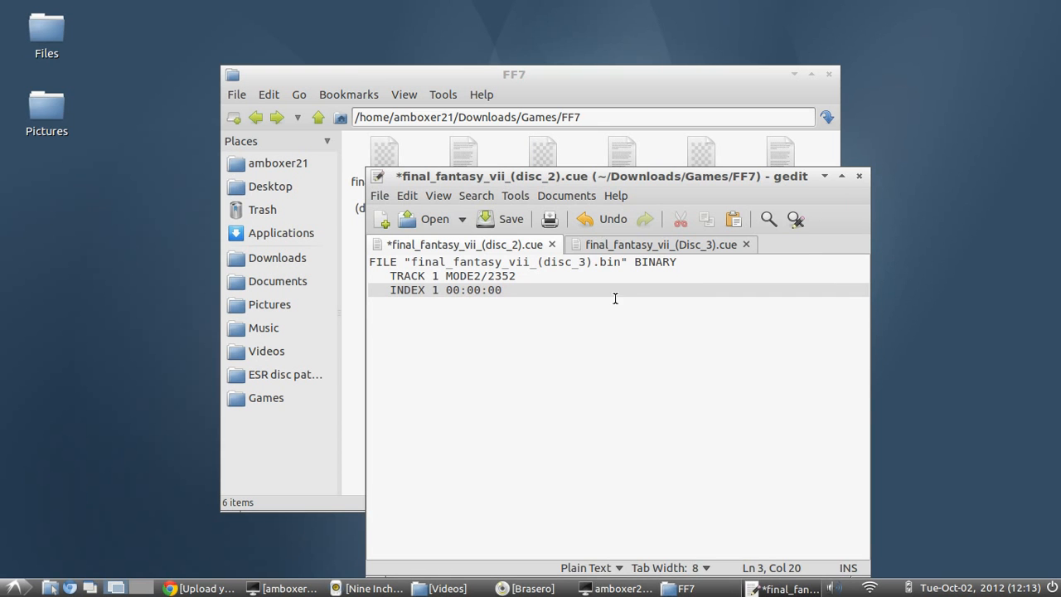
Change the FILE line to final_fantasy_vii_(disc_2).bin, save, and close gedit.
drag(530, 262, 623, 262)
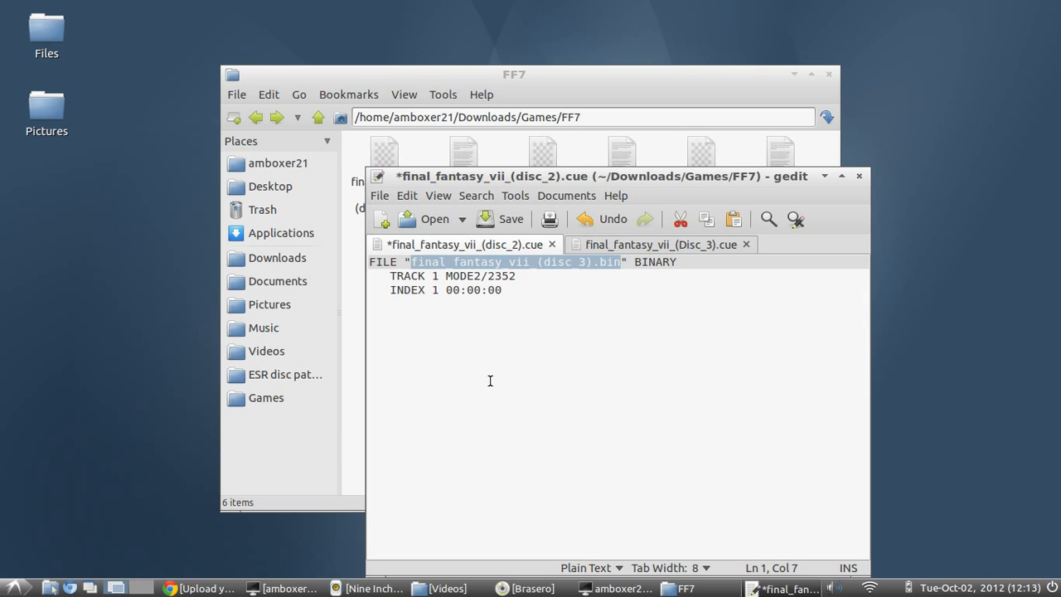
text(final_fantasy_vii_(disc_2).bin)
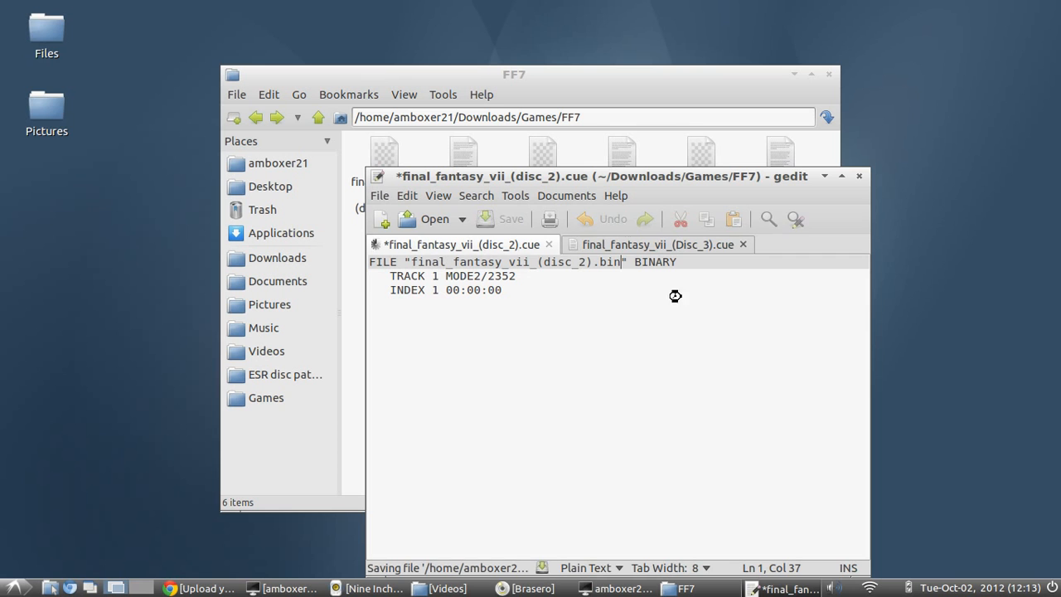
click(859, 176)
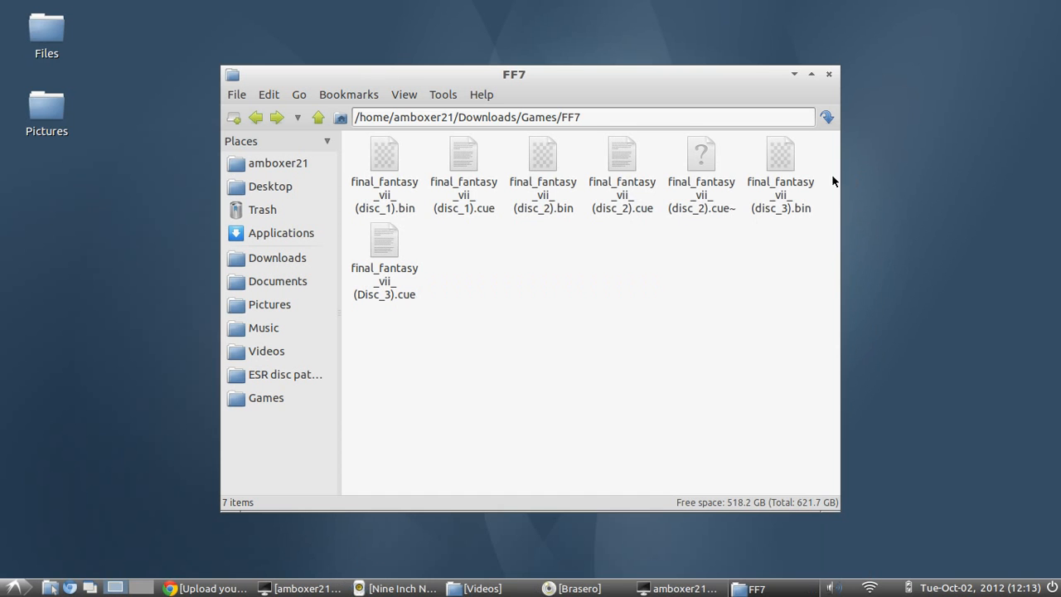